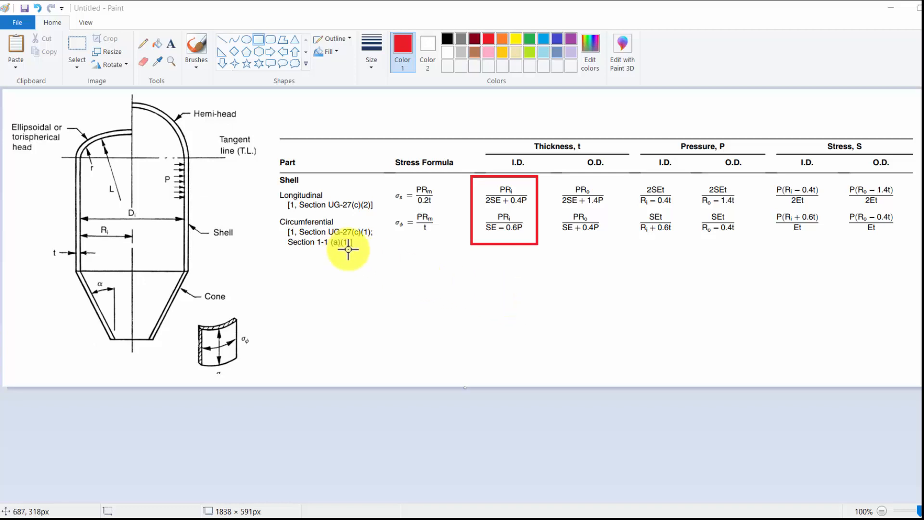
mouse_move(522, 151)
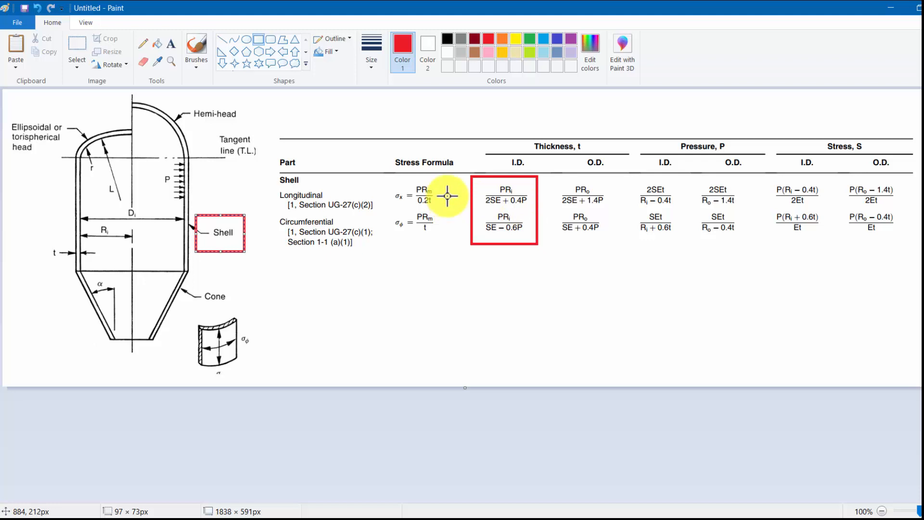
mouse_move(528, 186)
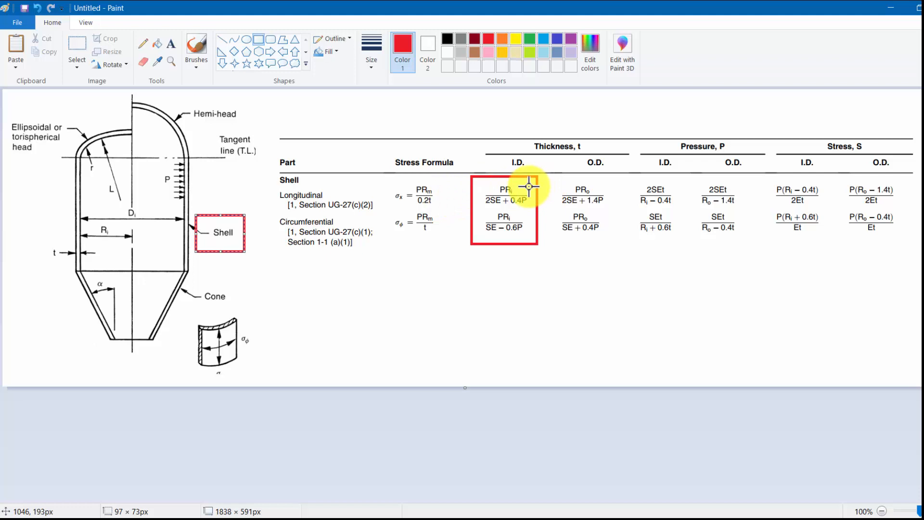
mouse_move(529, 189)
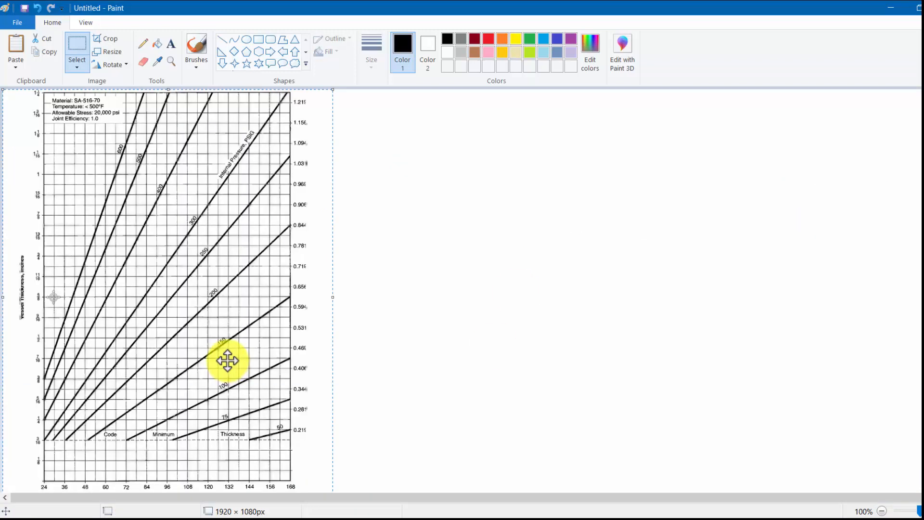
scroll("down", 3)
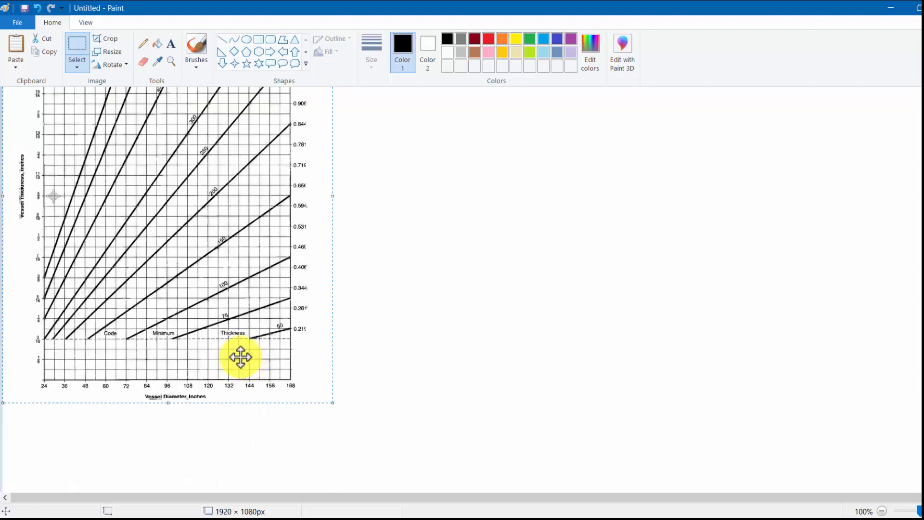
mouse_move(55, 246)
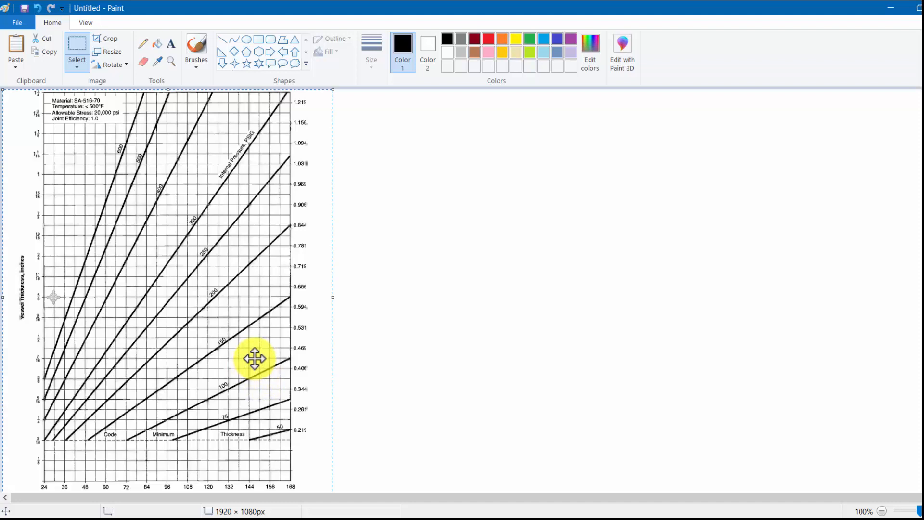
mouse_move(299, 340)
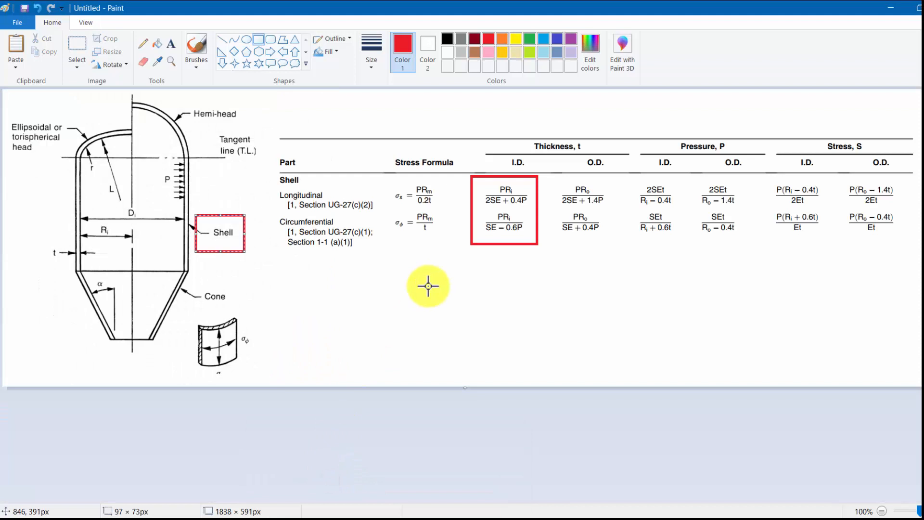
mouse_move(432, 377)
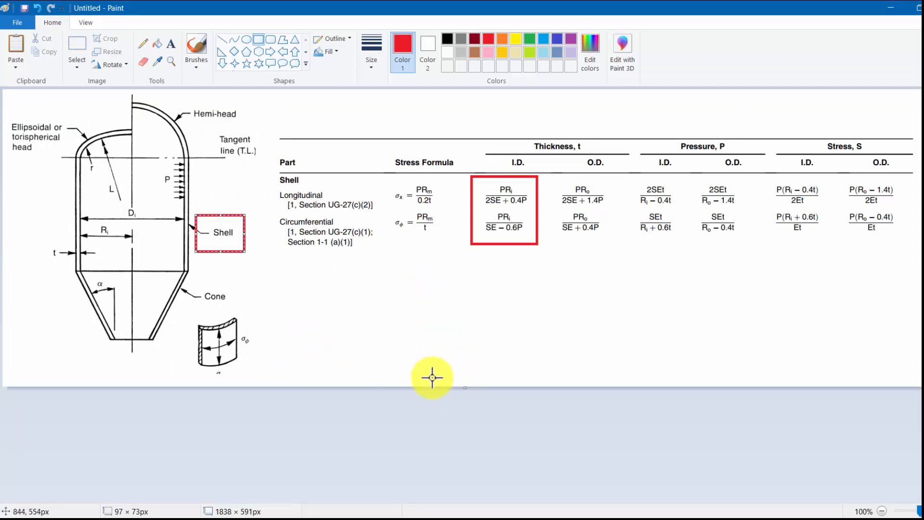
mouse_move(456, 271)
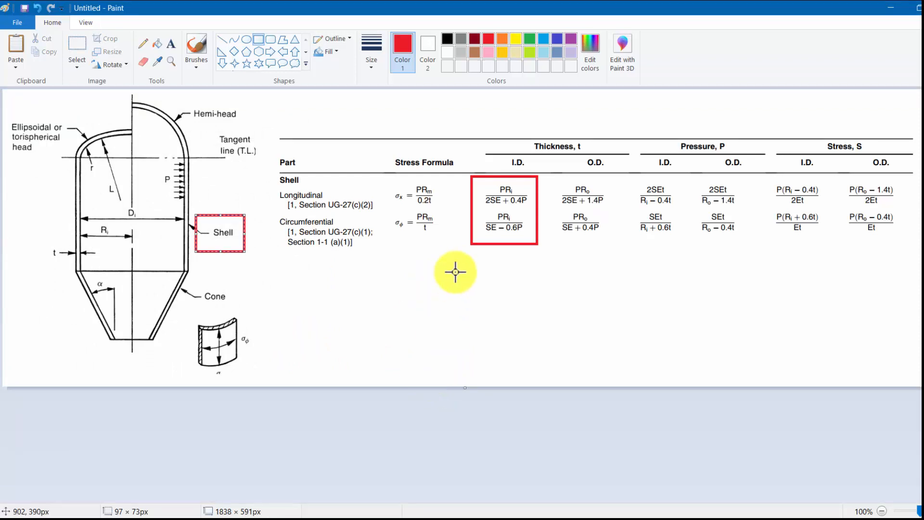
mouse_move(478, 317)
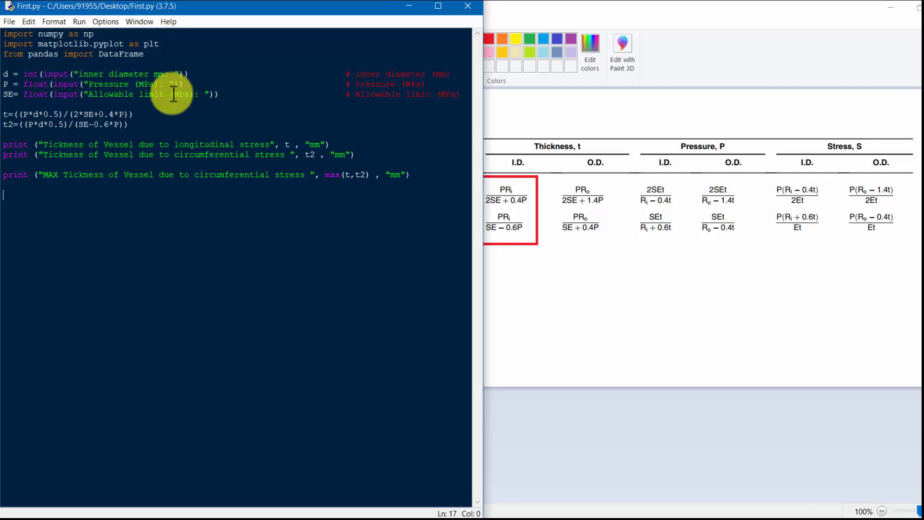
mouse_move(372, 166)
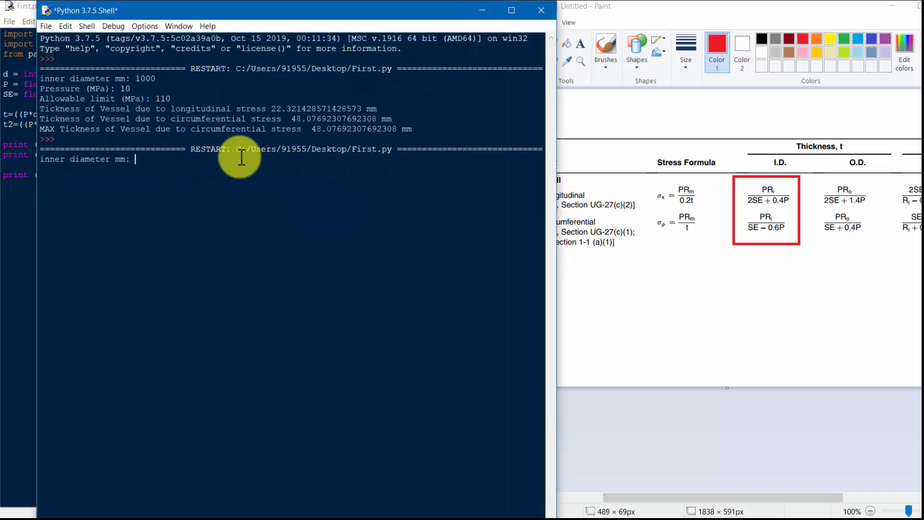
type("1000")
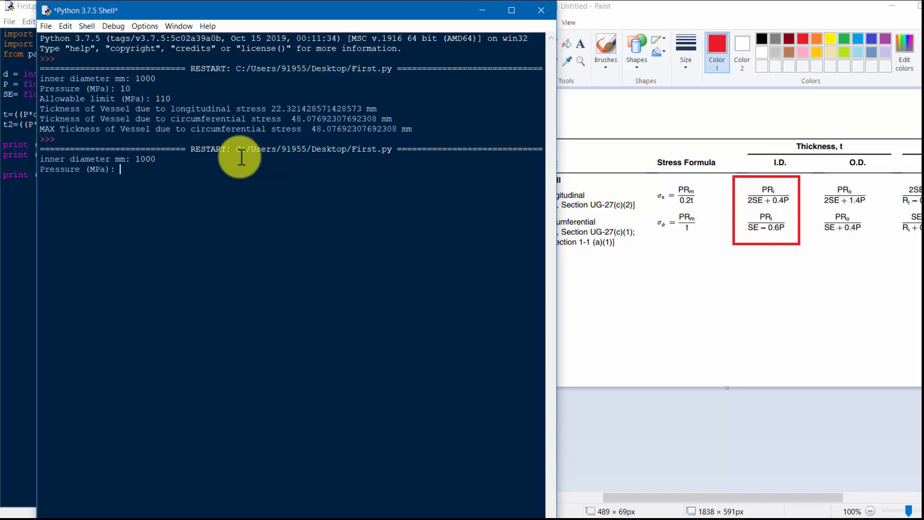
type("10")
type("110")
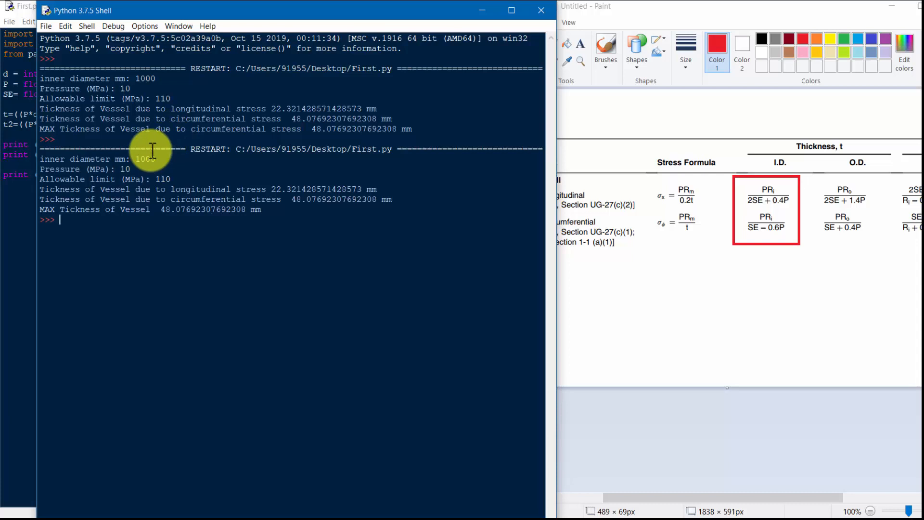
mouse_move(272, 122)
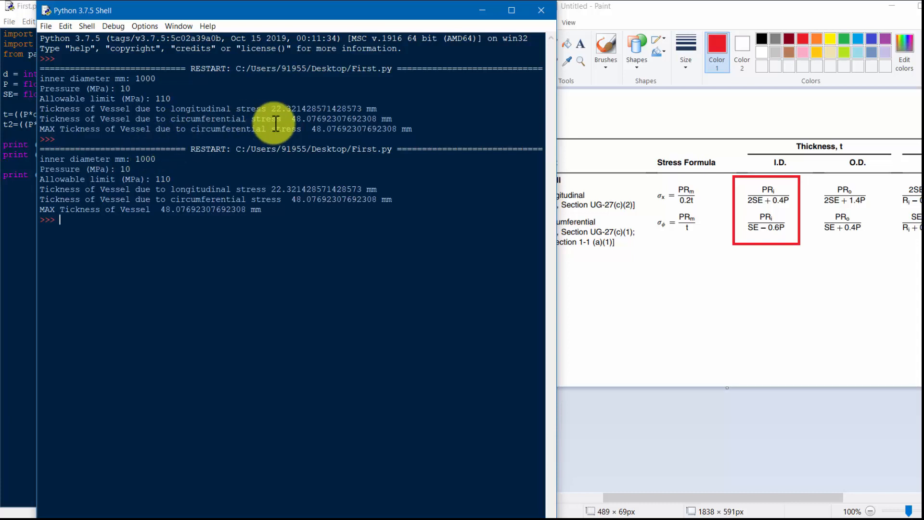